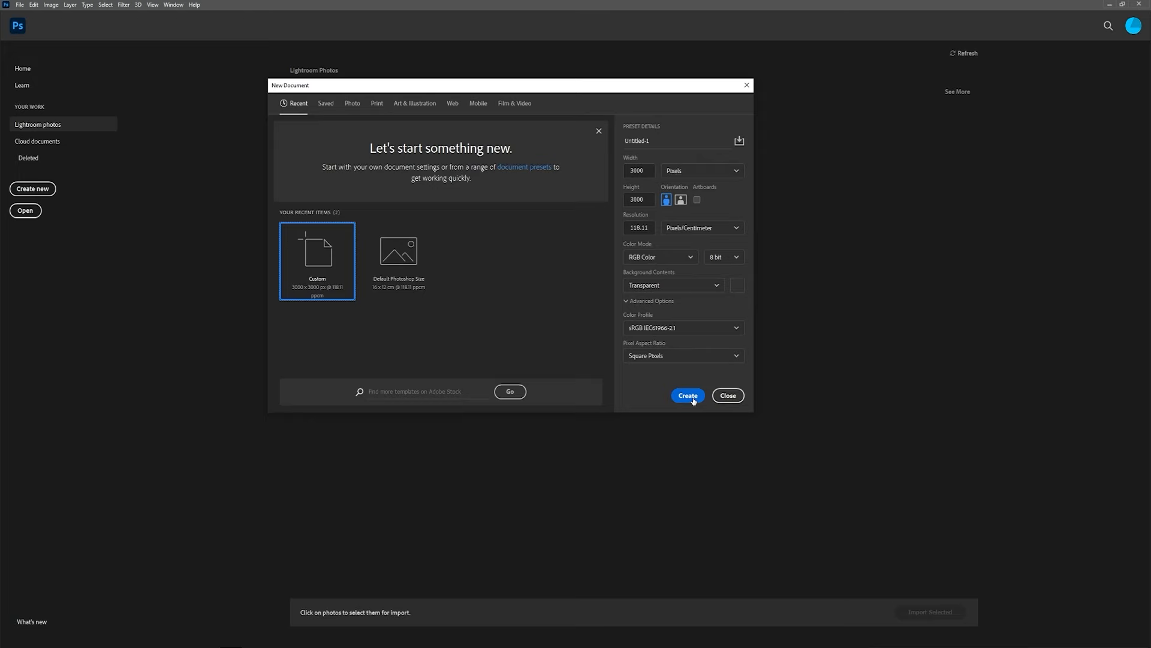
- Create a 3000×3000 px document with a transparent background for the portrait
left_click(688, 395)
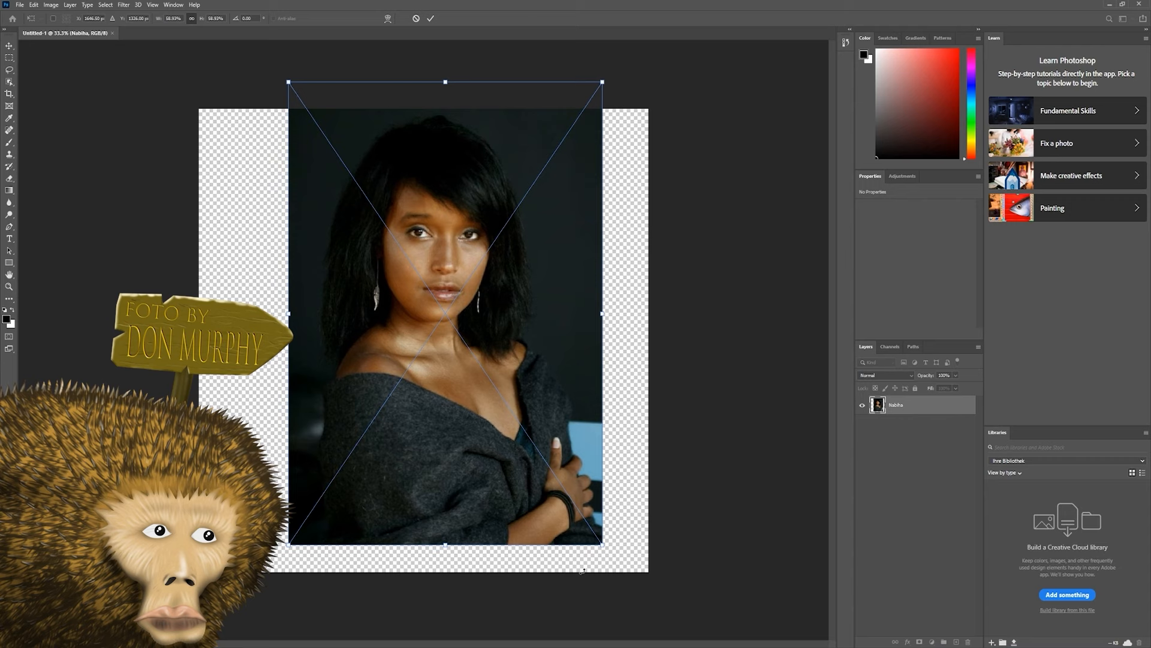
- Shrink the placed portrait photo with Free Transform to fit the canvas
left_click_drag(601, 542, 543, 461)
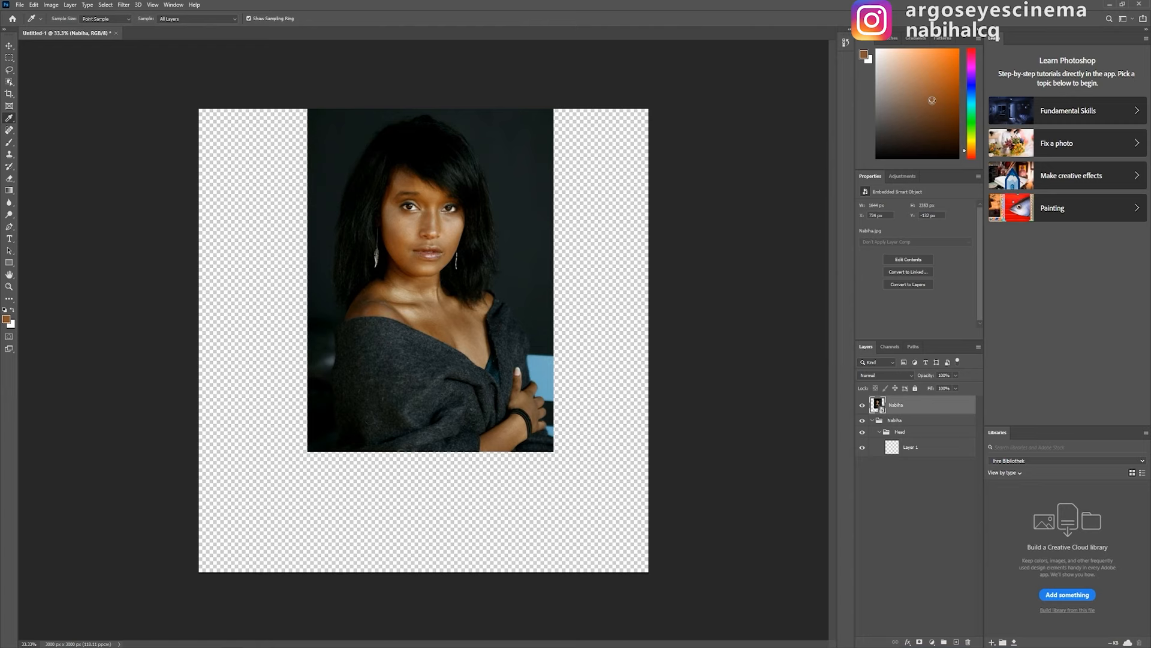
- Trace the oval face outline with the Pen tool as Shape 1
left_click_drag(955, 387, 943, 387)
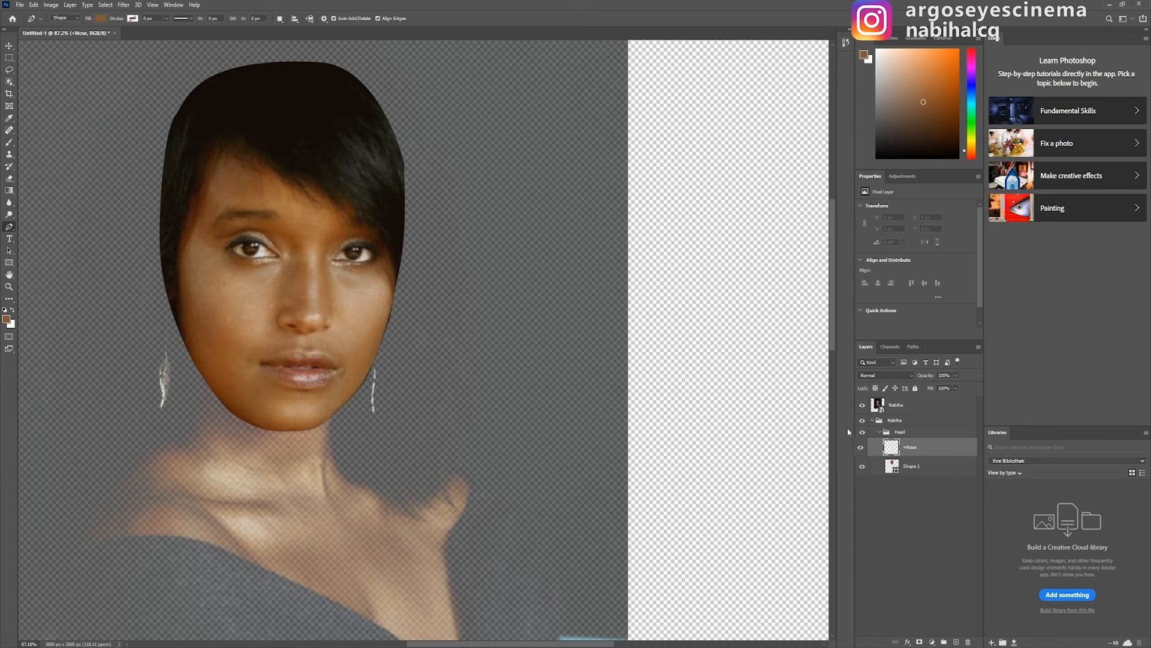
- Trace the dark nose line on the +Nose layer with the Pen tool
left_click(6, 321)
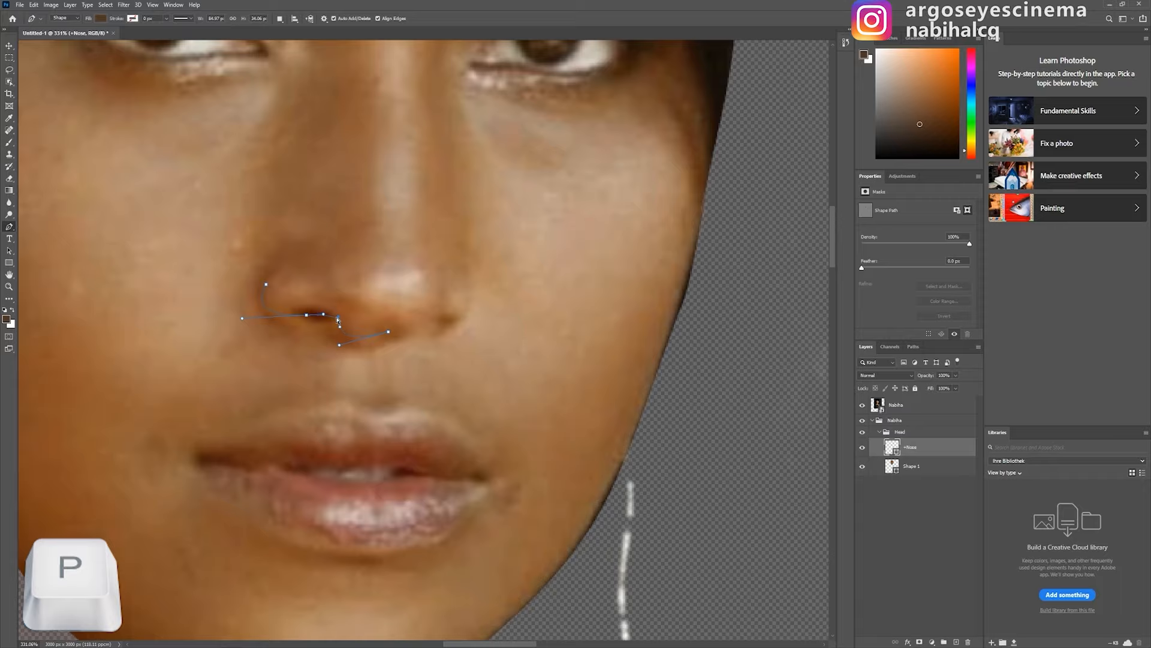
left_click(89, 20)
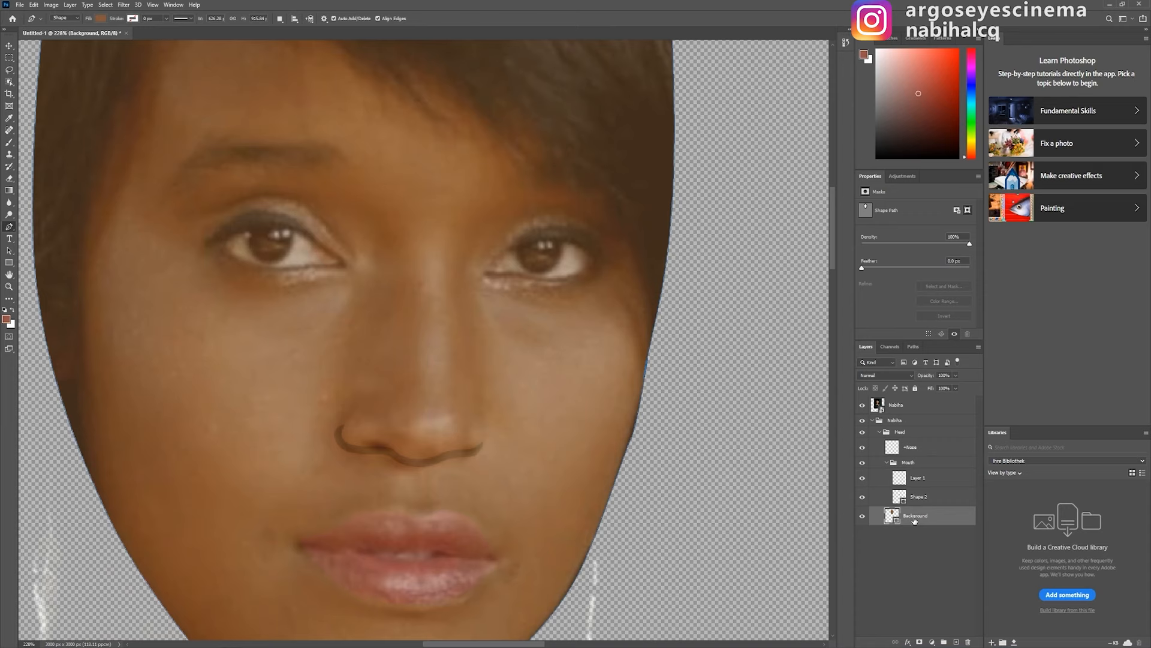
- Trace the left eye as Shape 3 and delete that area from the face layer
key("p")
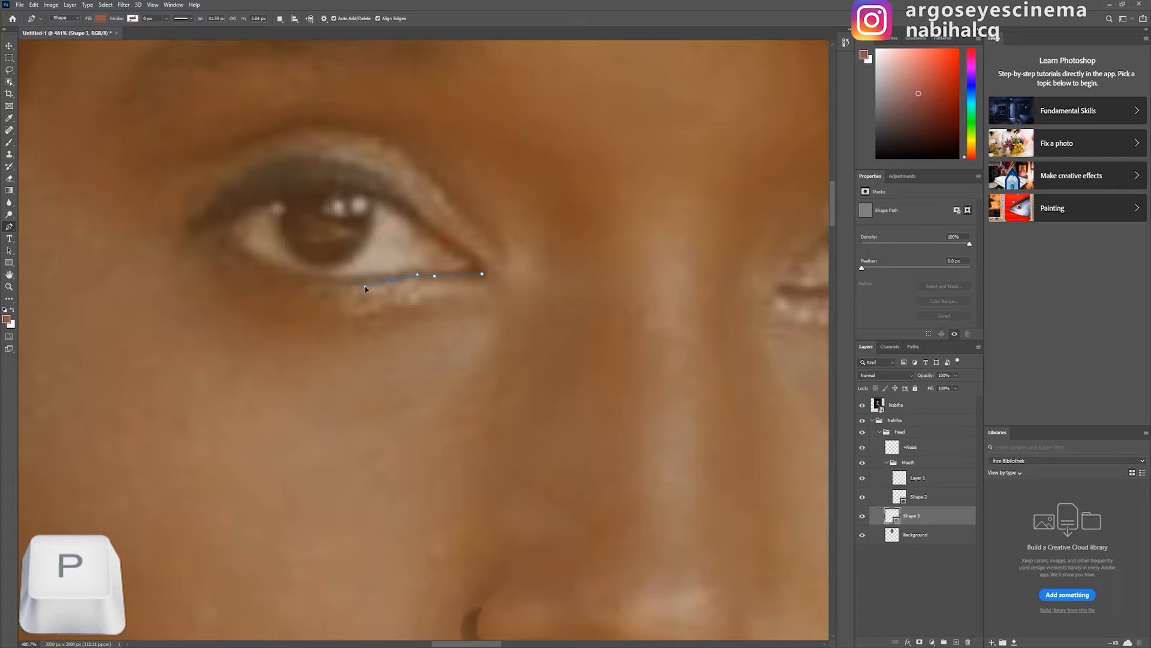
key("ctrl+t")
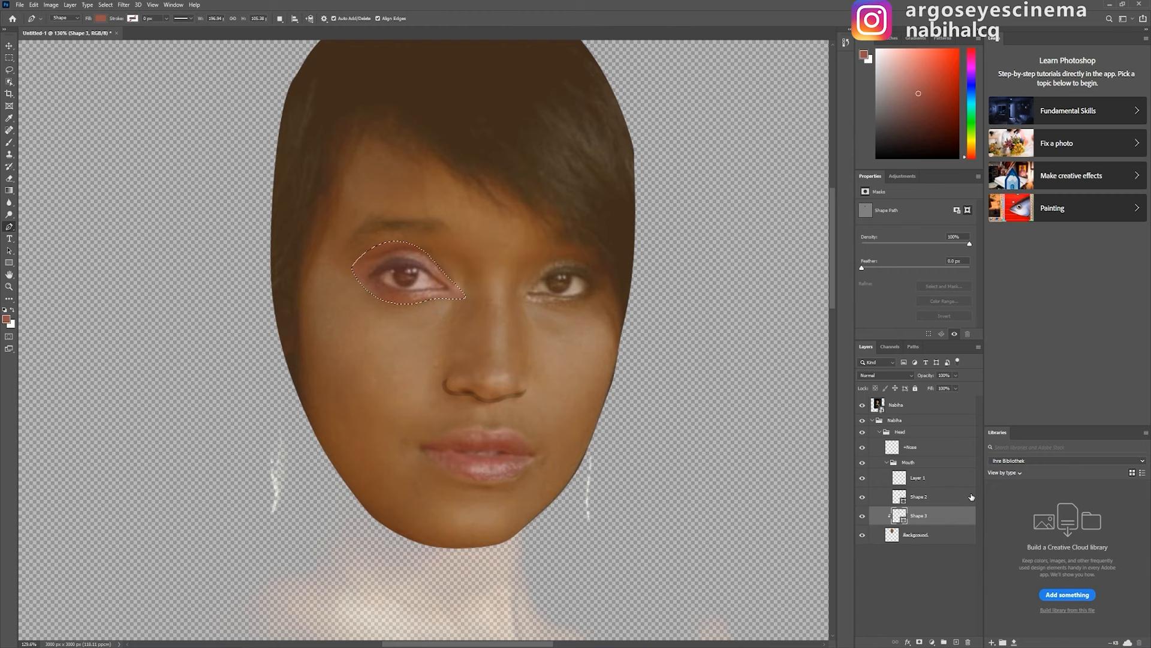
key("Delete")
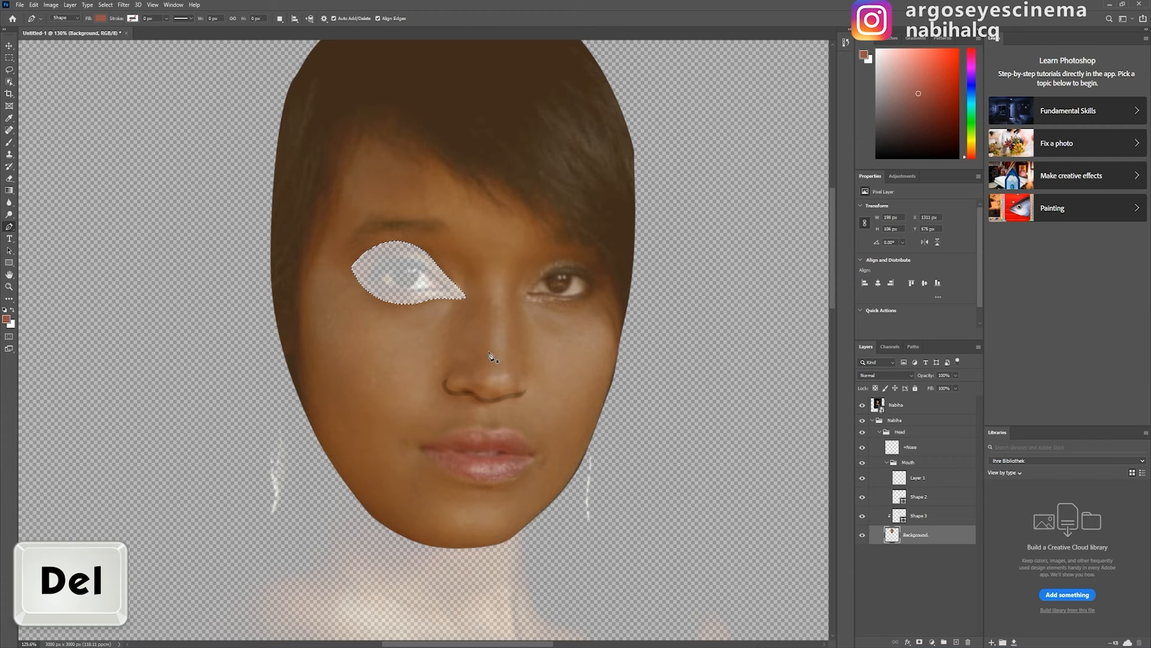
right_click(532, 282)
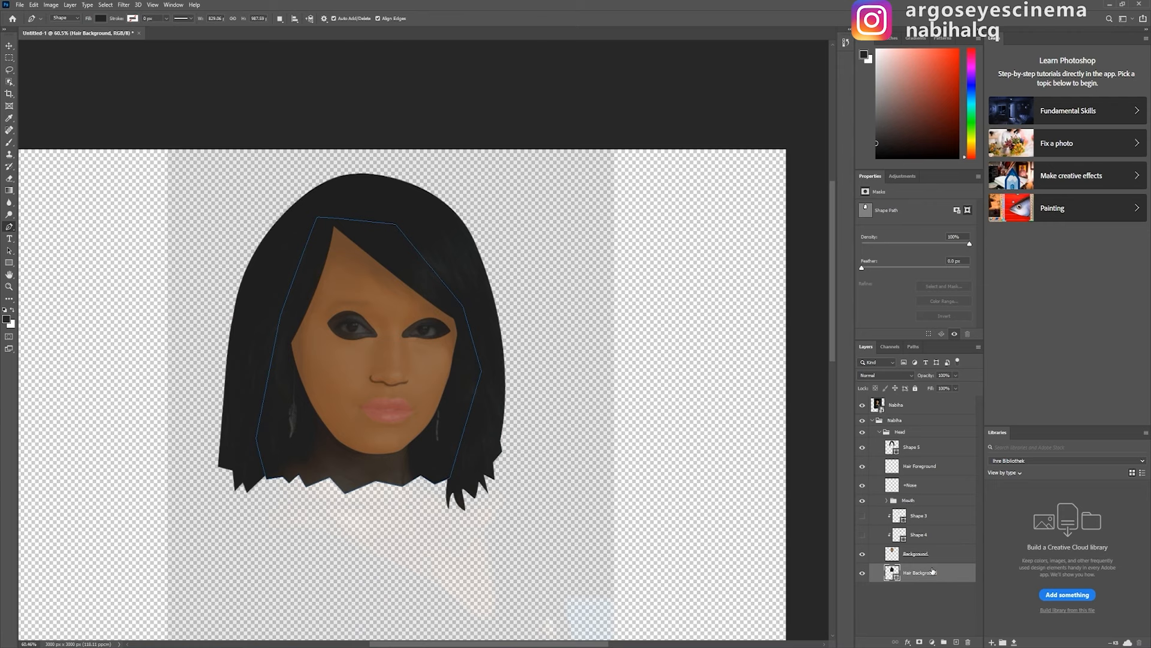
mouse_move(950, 620)
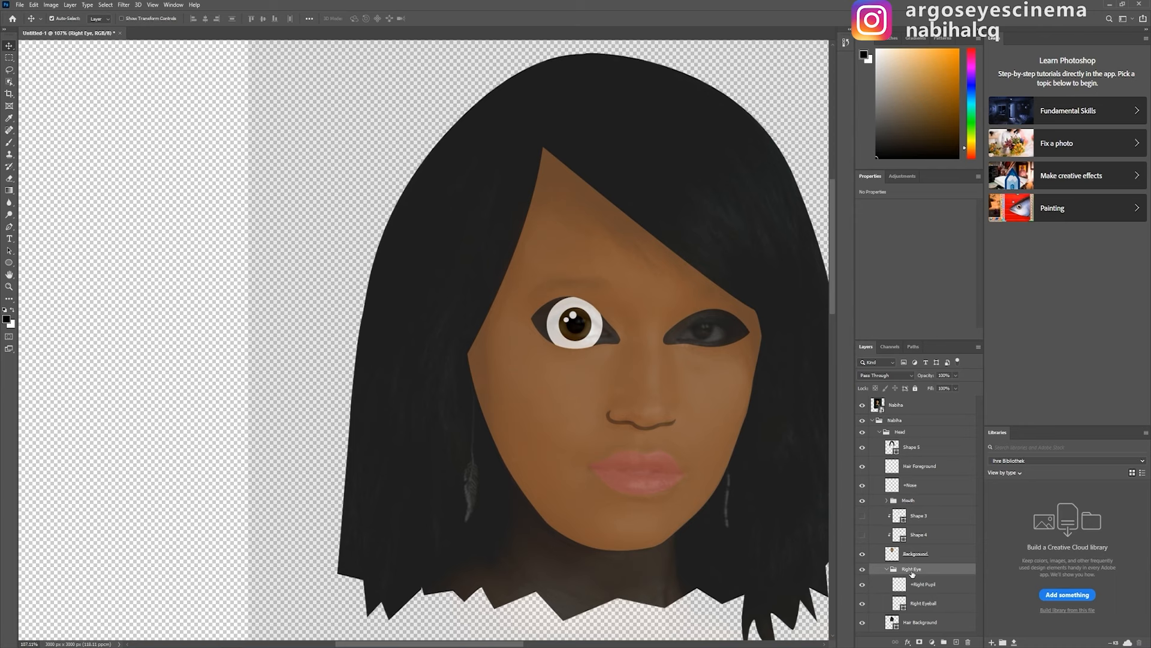
- Duplicate the Right Eye group as 'Left Eye'
type("Left Eye")
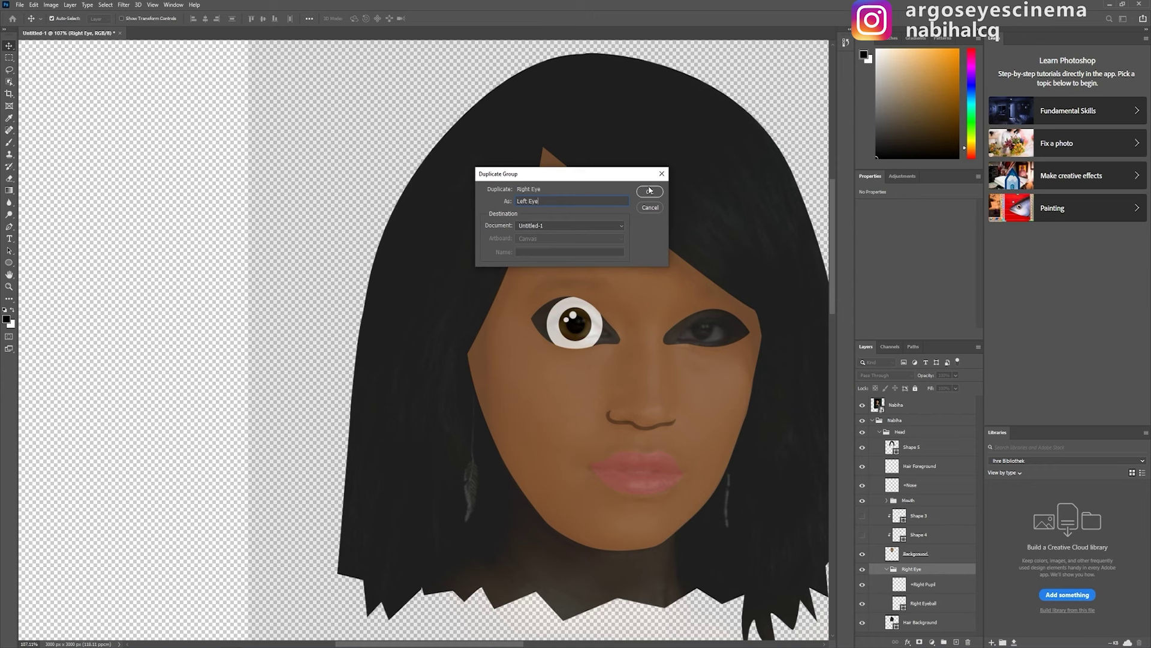
left_click(649, 191)
type("Eye Background")
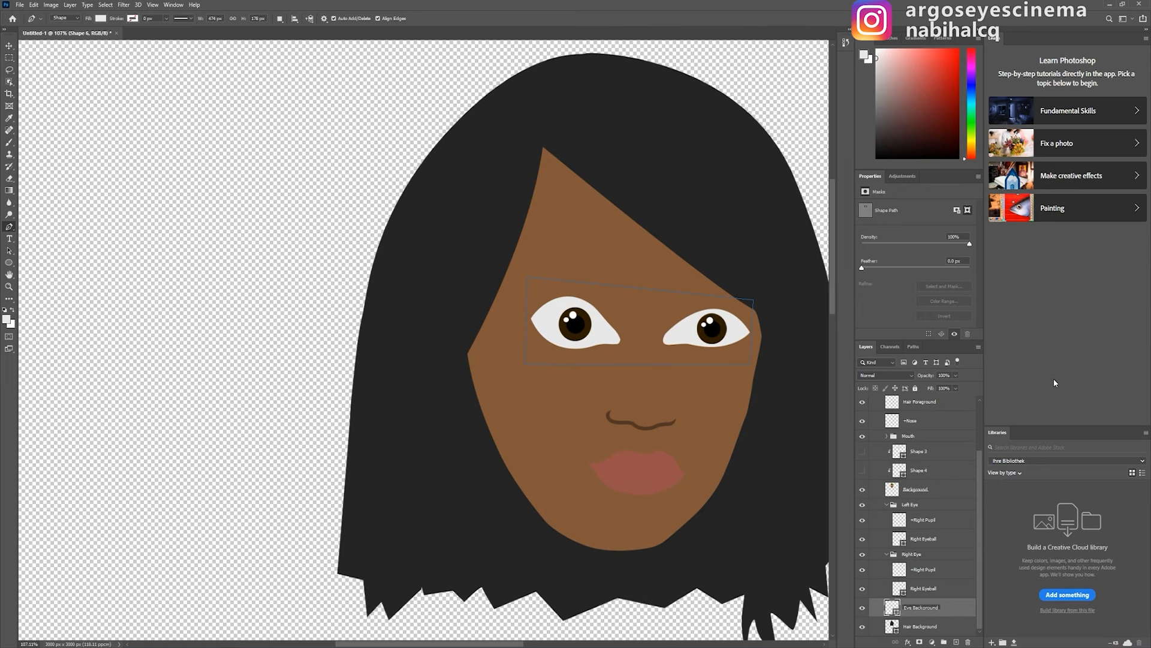
- Change layer options and hide the painted reference layers to reveal the vector head
left_click(923, 569)
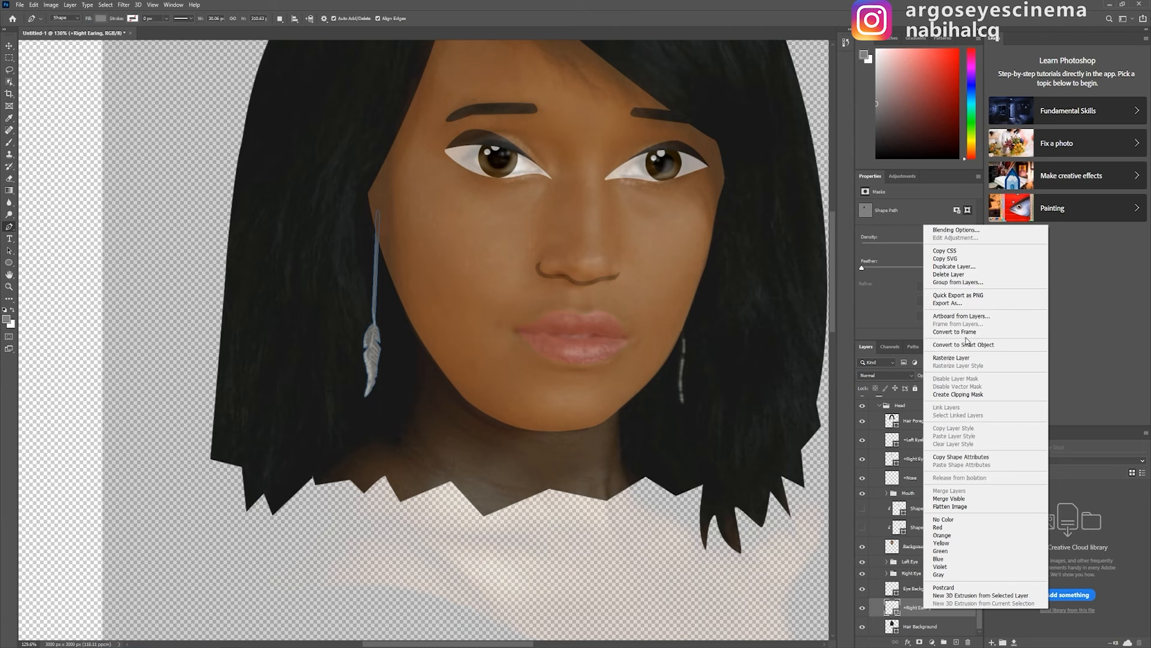
left_click(954, 266)
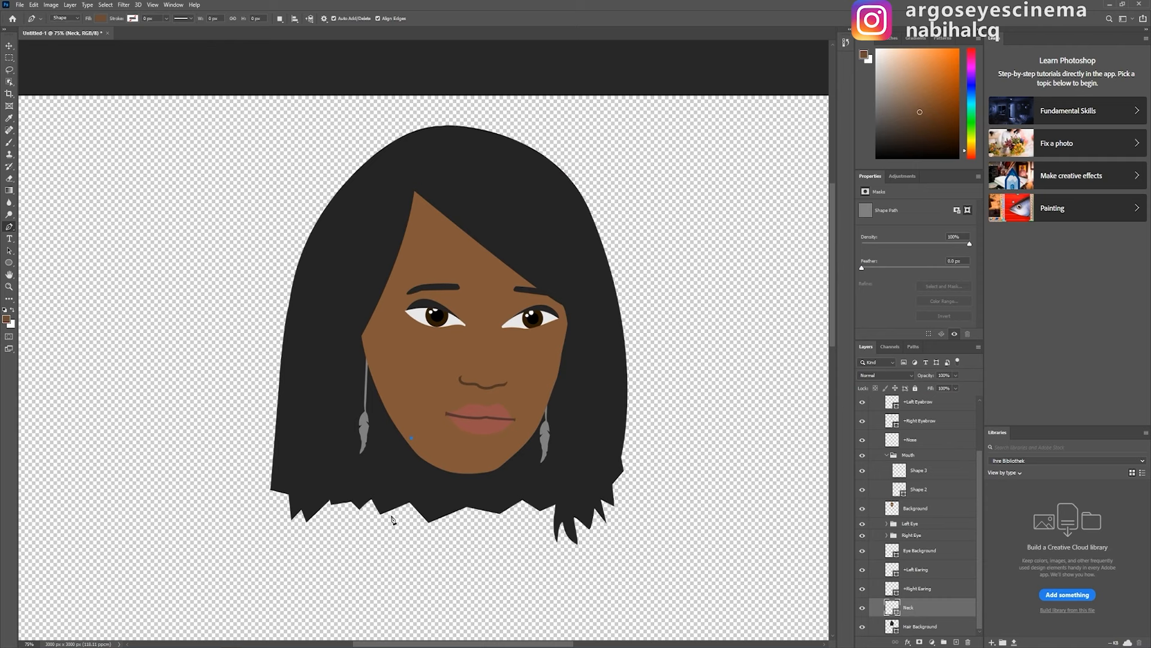
- Draw the neck shape and add a new layer for soft brush shading
left_click(920, 626)
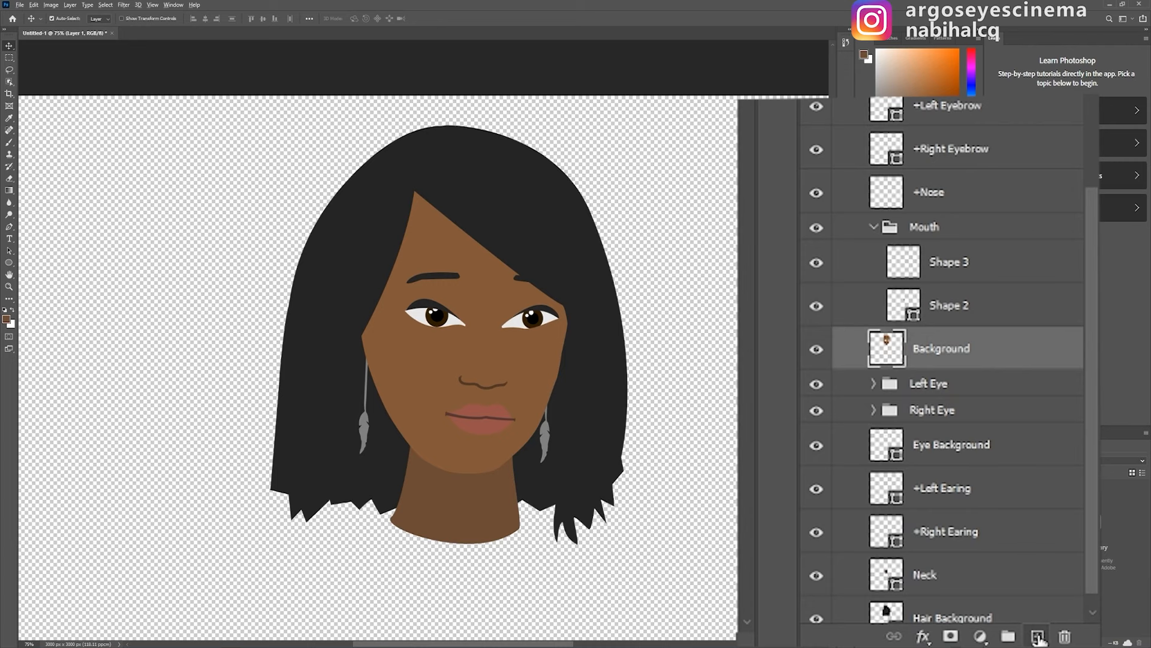
left_click(1037, 635)
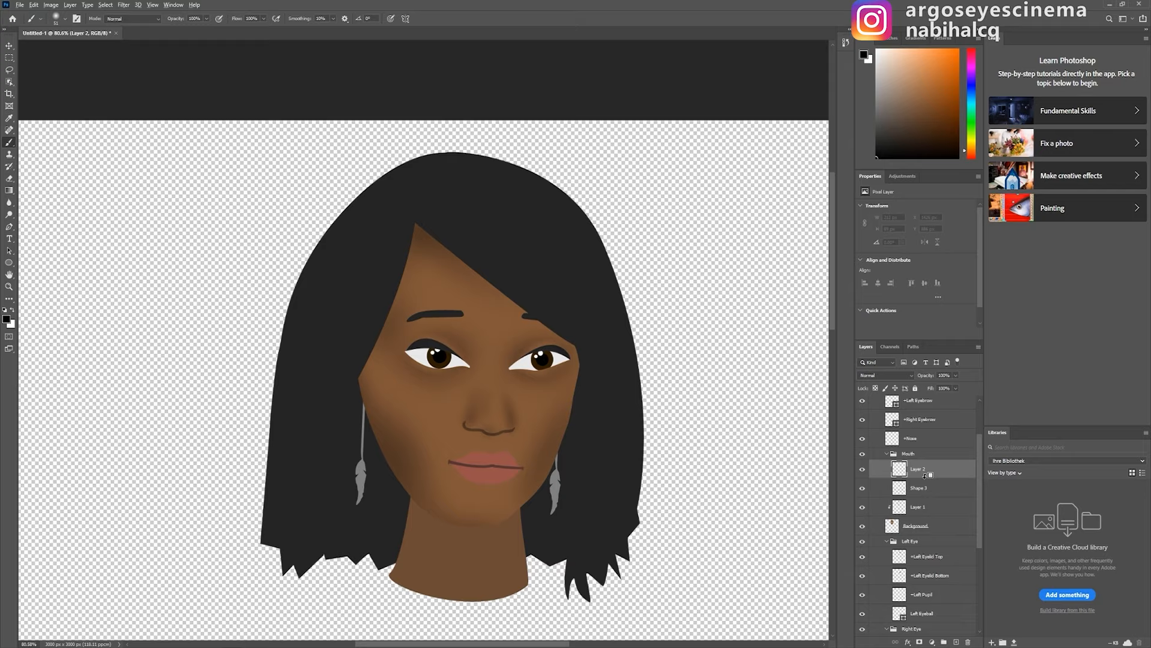
key("p")
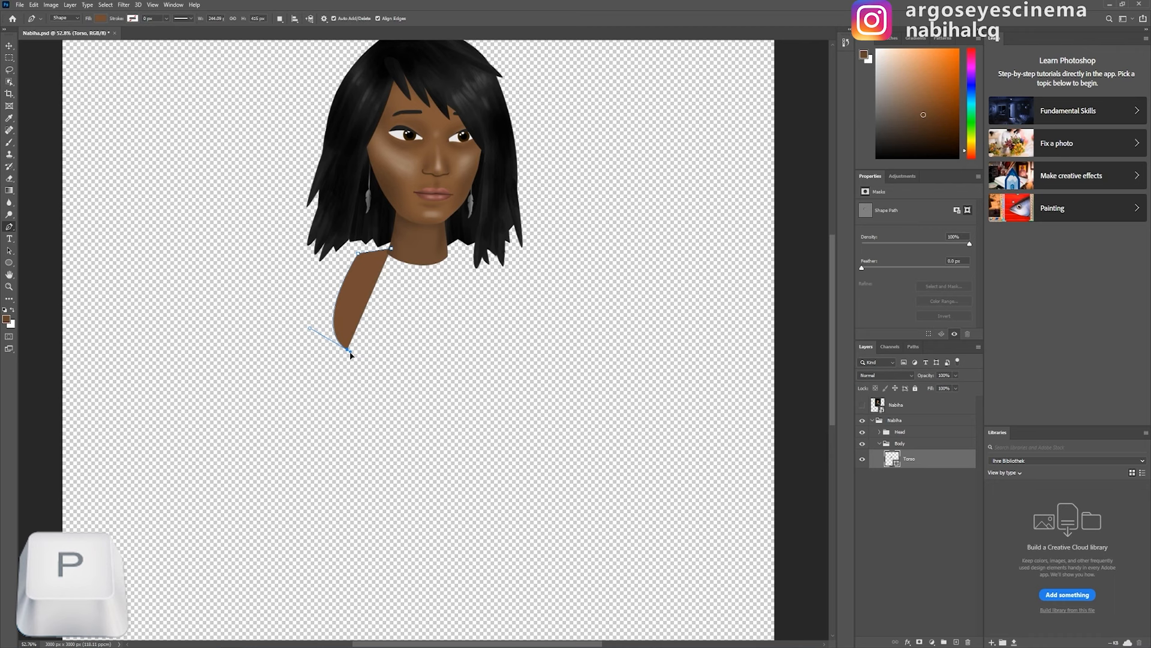
- Trace the torso shape under the head and transform the Torso layer
key("v")
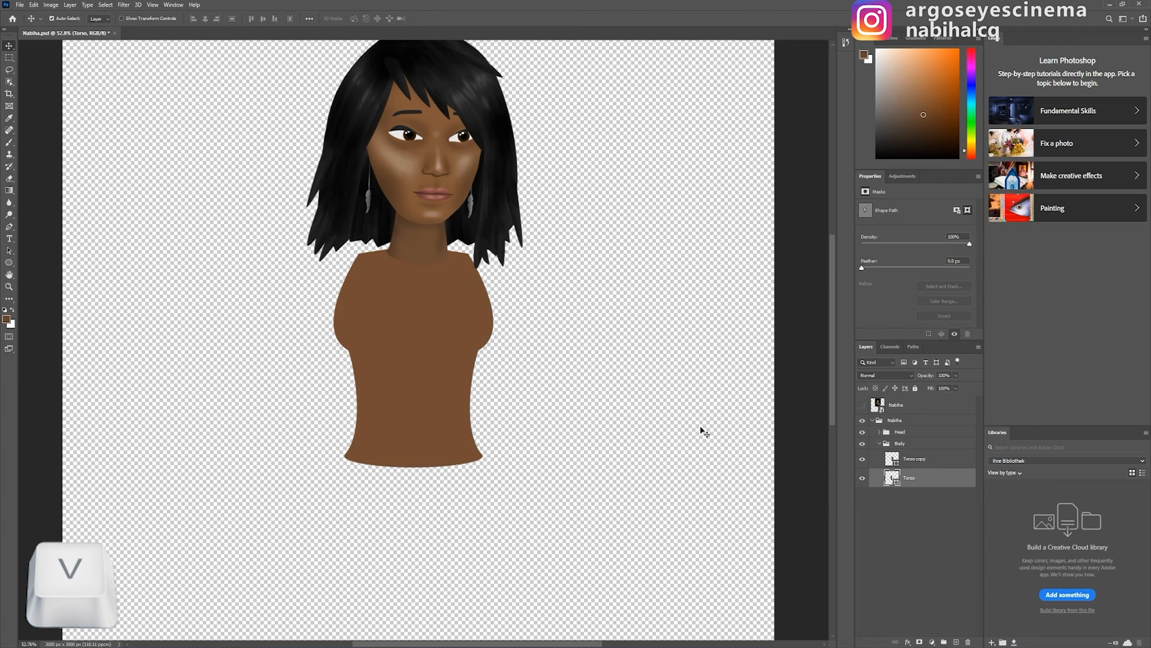
key("Ctrl+t")
type("+Left")
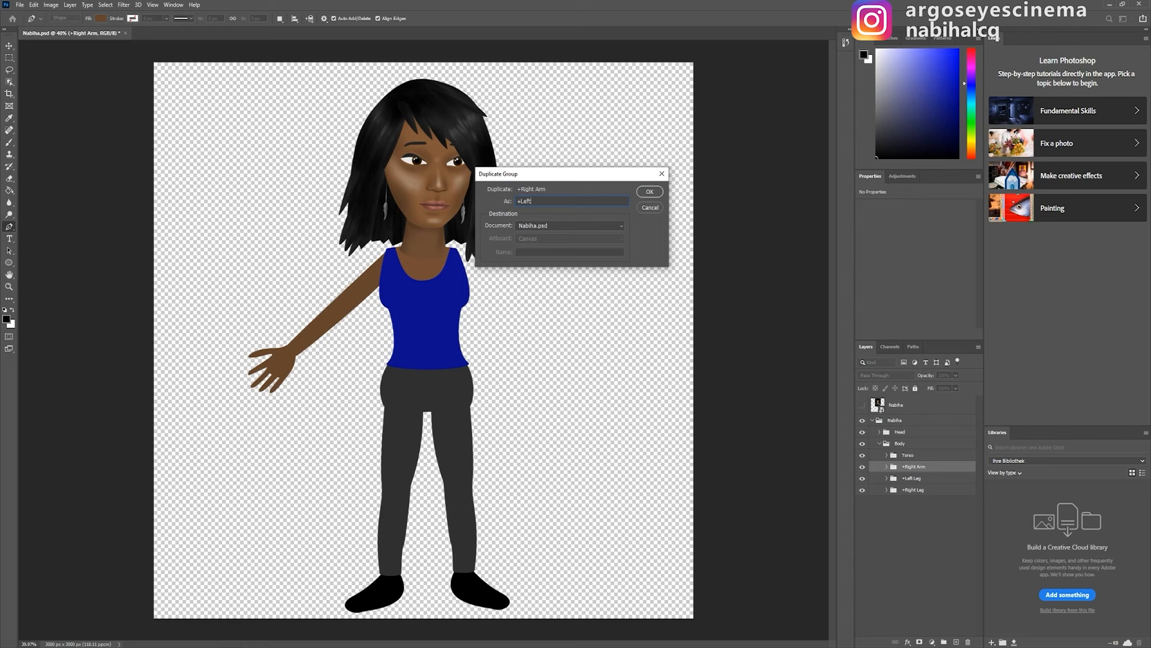
- Duplicate the +Right Arm group to create the +Left Arm copy
left_click(649, 191)
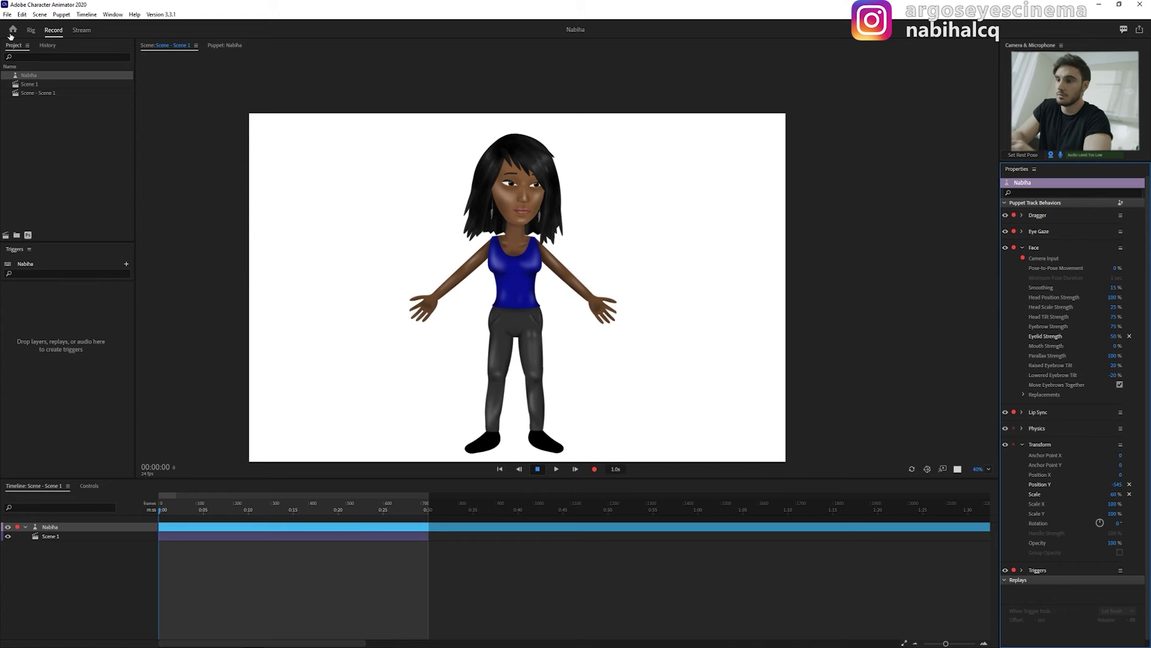
- Rig Nabiha's left arm with a Left Shoulder handle and a draggable Left Wrist hand handle
left_click(34, 30)
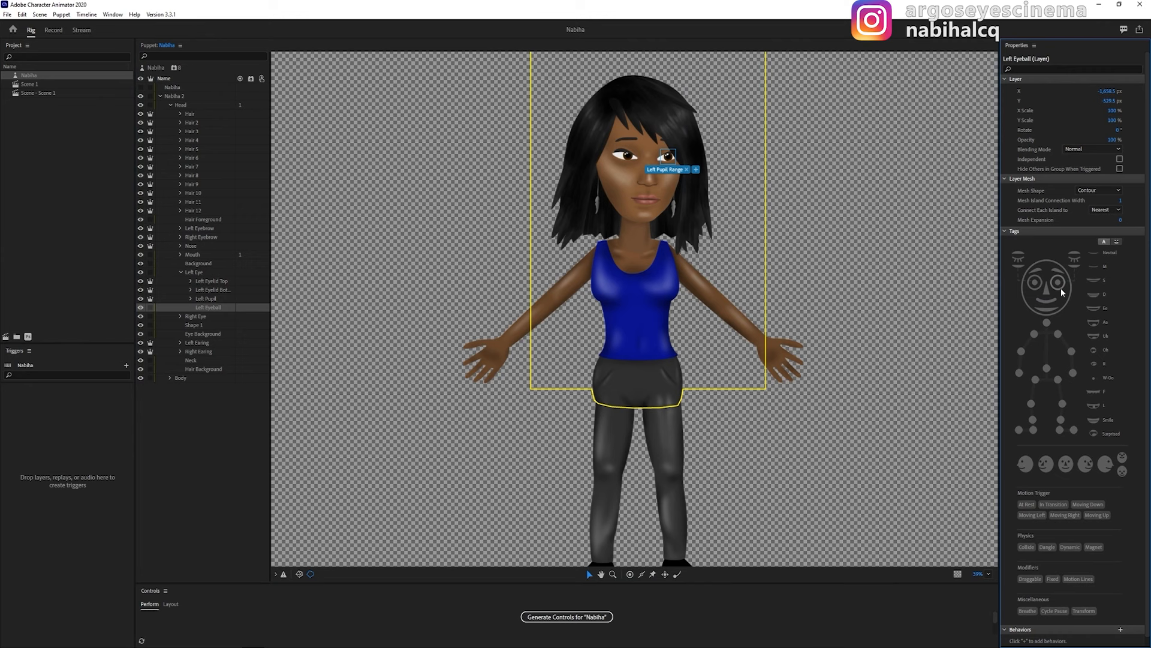
left_click(195, 430)
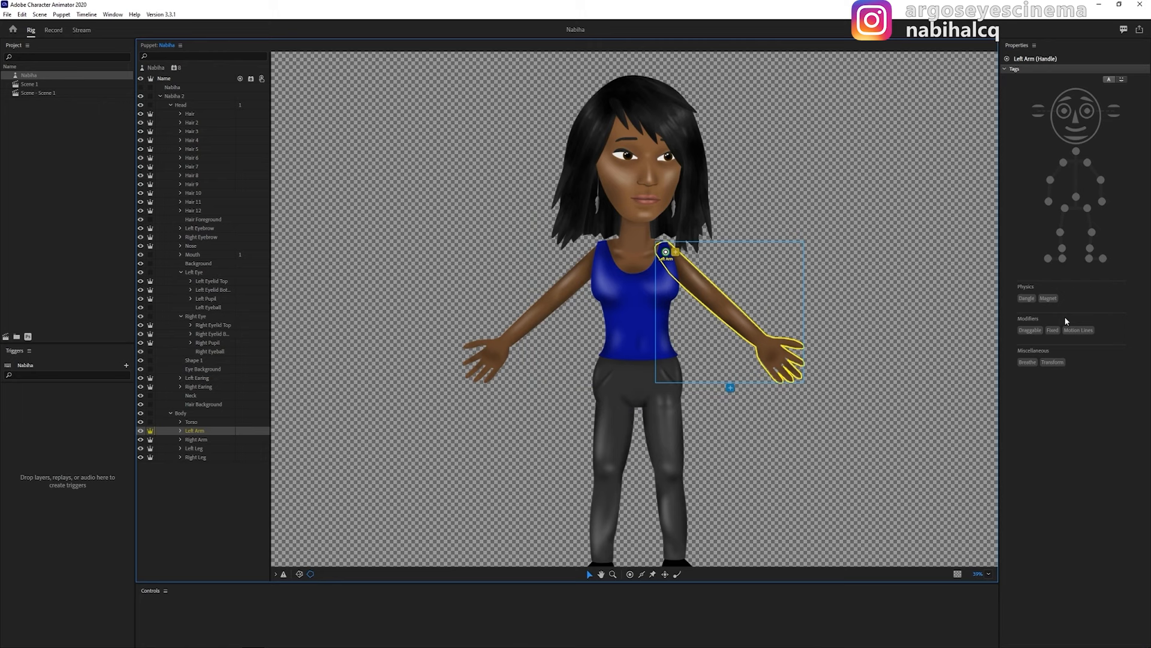
mouse_move(1089, 166)
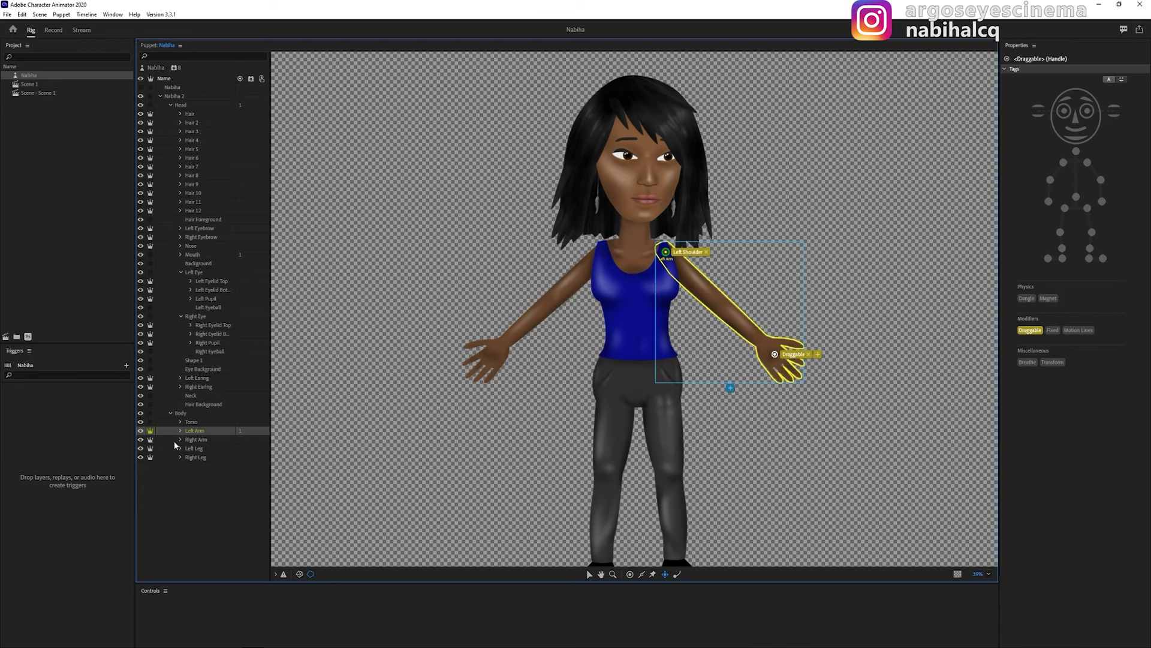
left_click(53, 30)
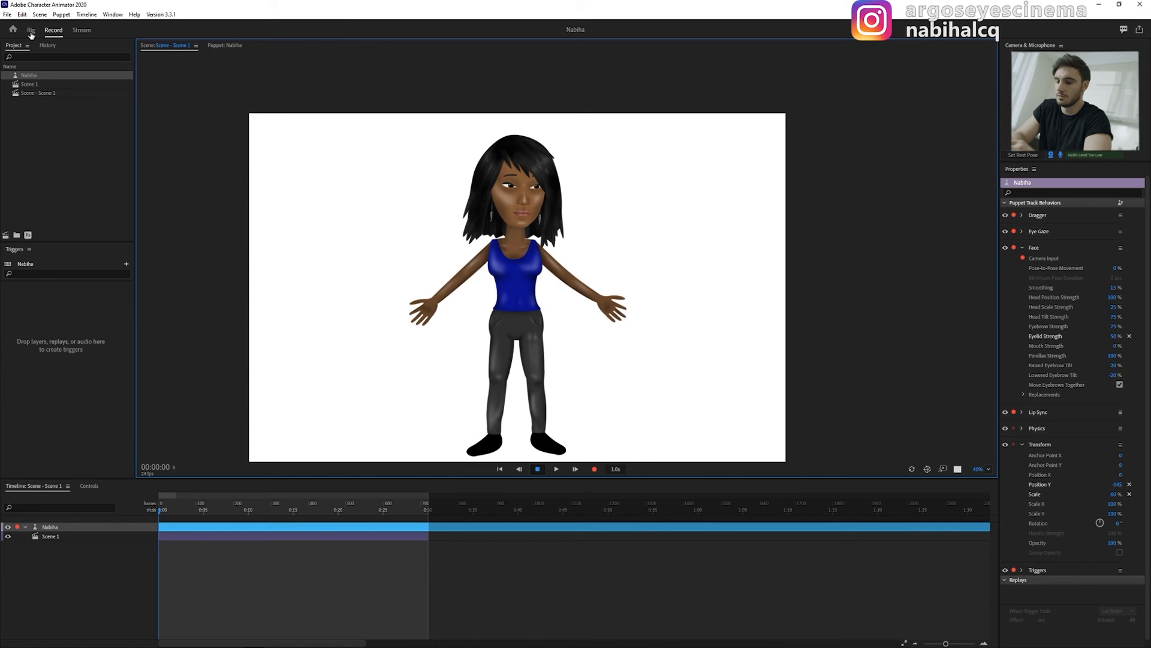
left_click(33, 30)
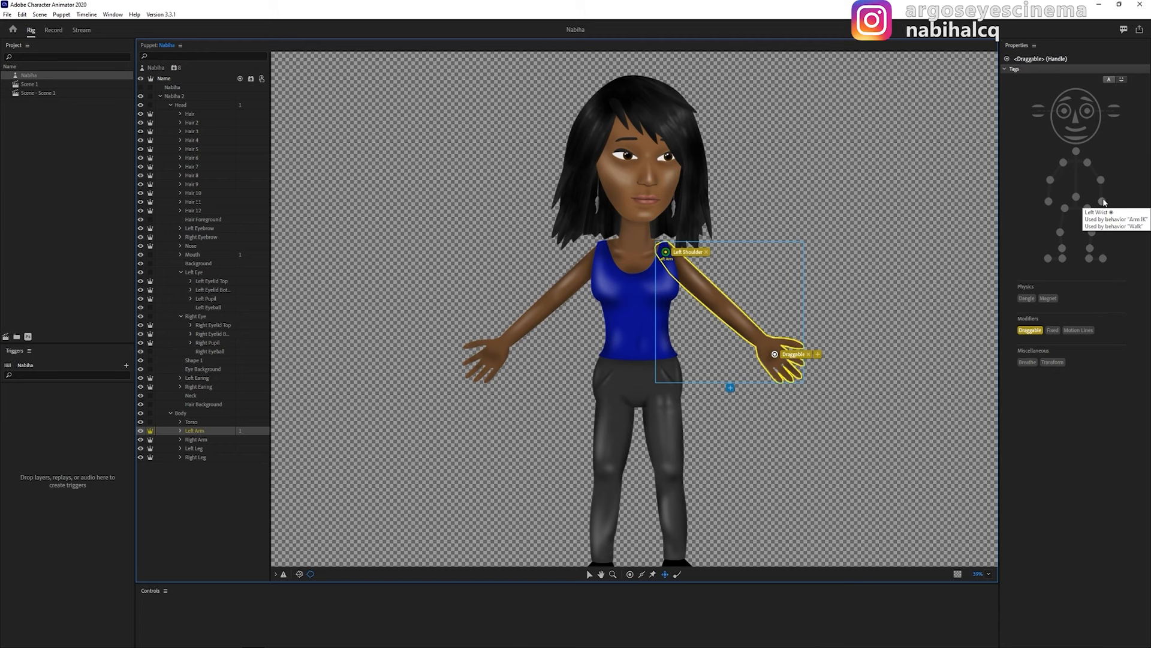
left_click(1102, 201)
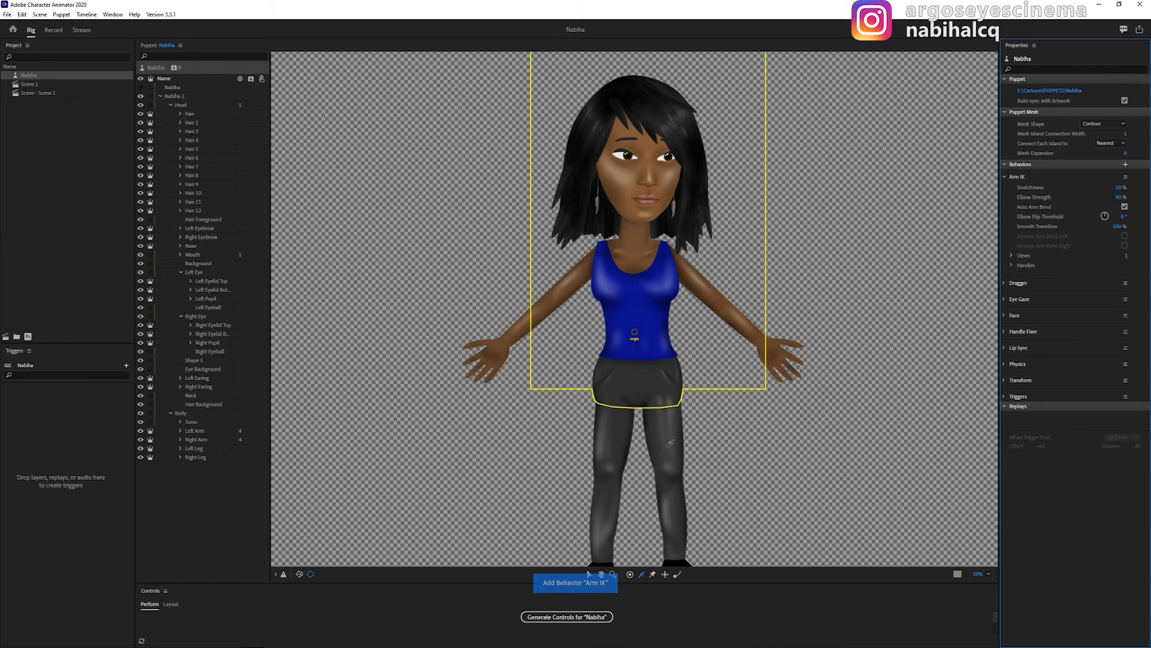
- Add the Arm IK behavior to Nabiha, with stretchiness at zero
left_click(53, 30)
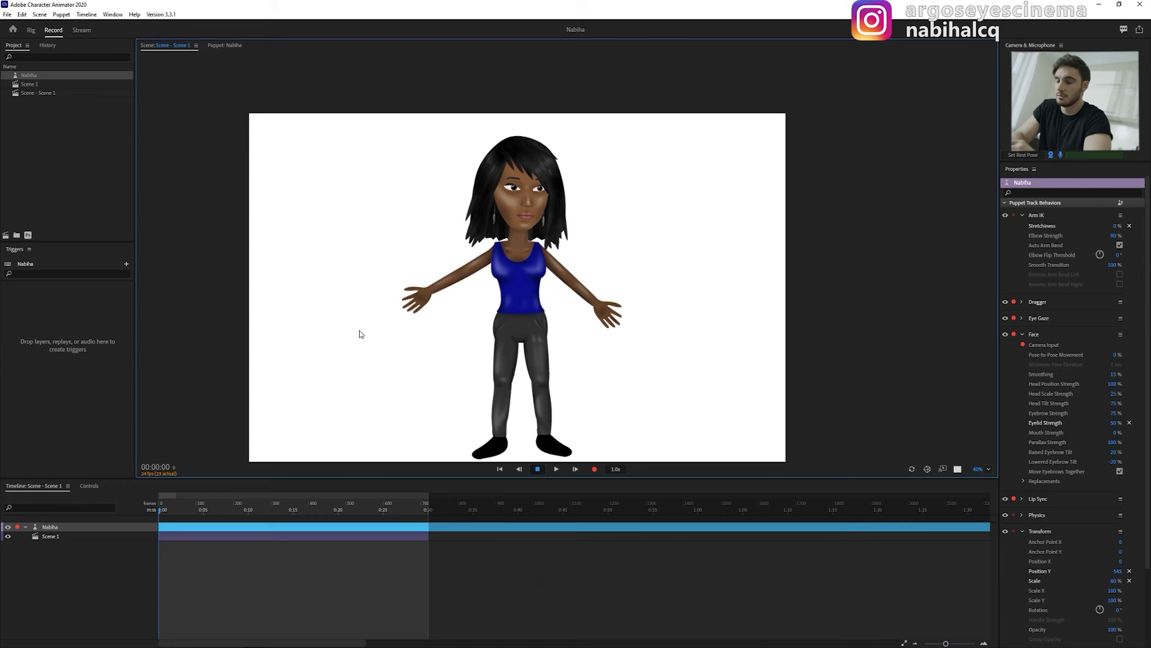
- Add a Fixed-tagged hip handle to Nabiha's torso and return to Record
left_click(36, 30)
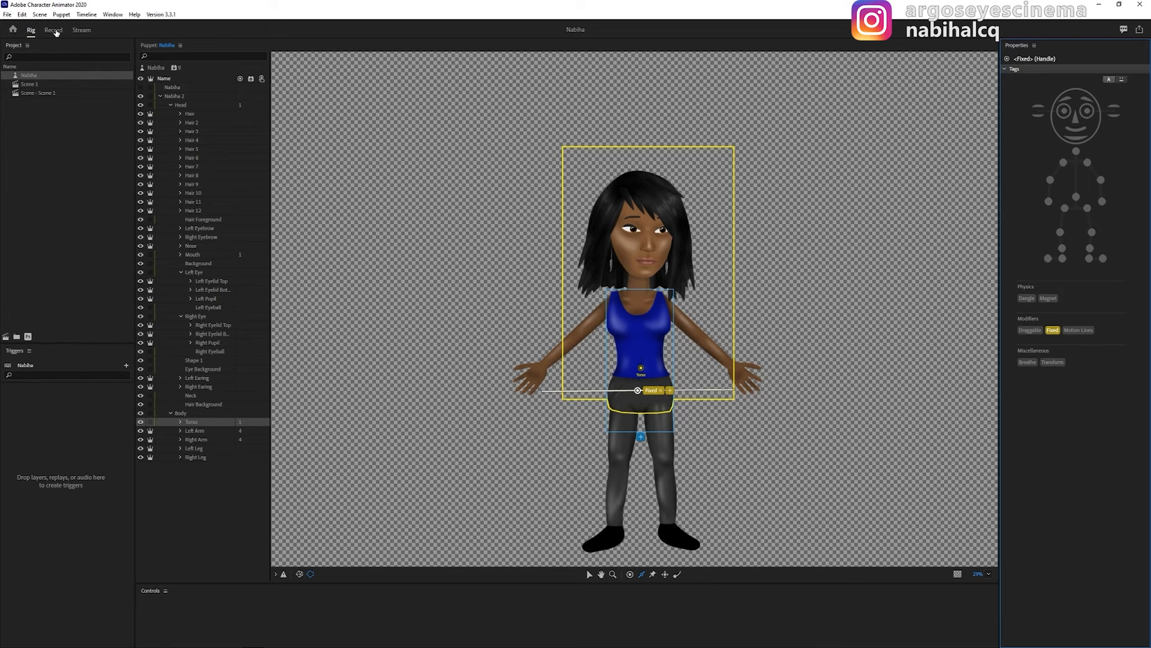
left_click(49, 29)
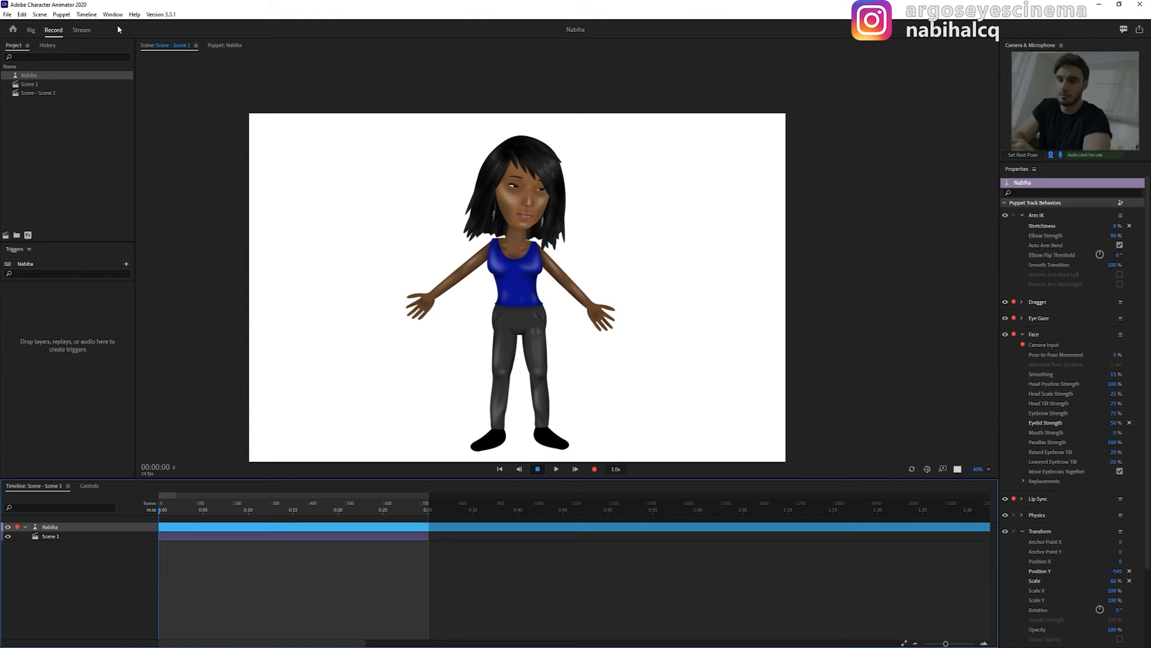
- Add a Dangle-tagged handle to a strand on Nabiha's Hair layer
left_click(30, 29)
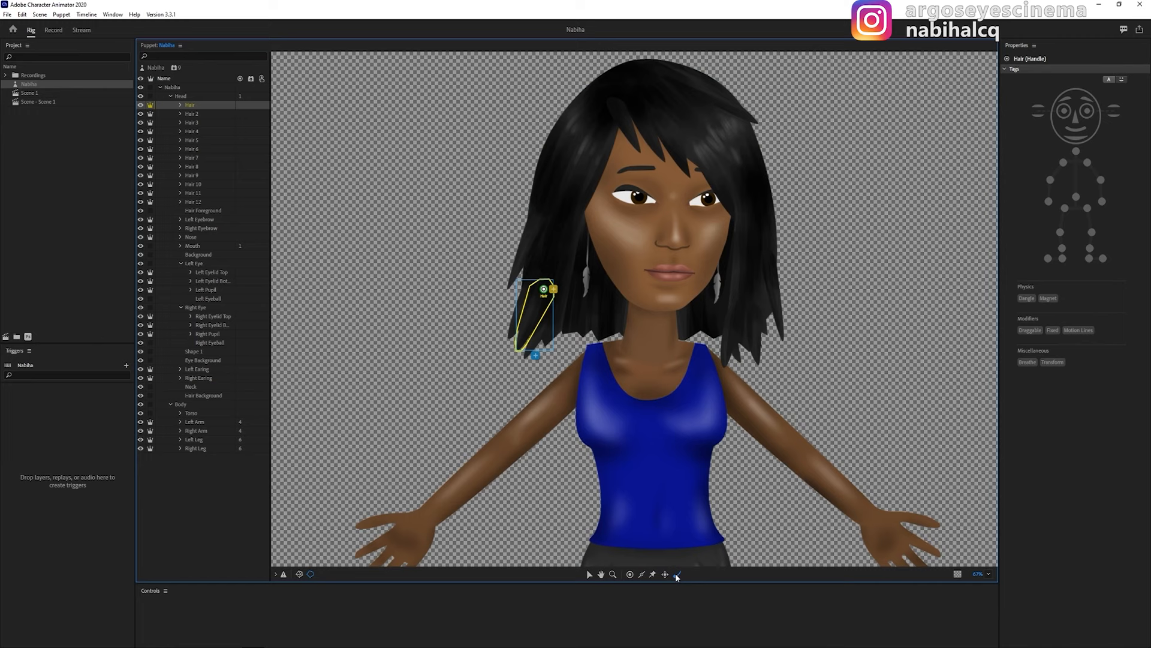
left_click(192, 140)
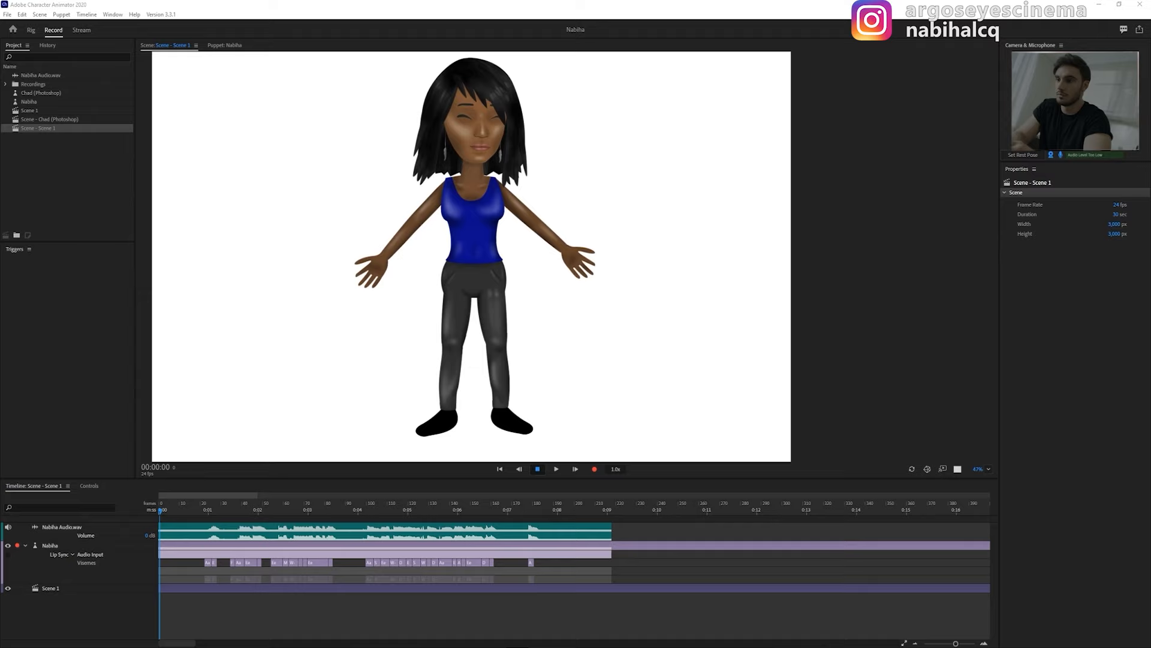
- Add Nabiha Audio.wav to Scene 1, compute lip sync, and select Nabiha's track
left_click(48, 545)
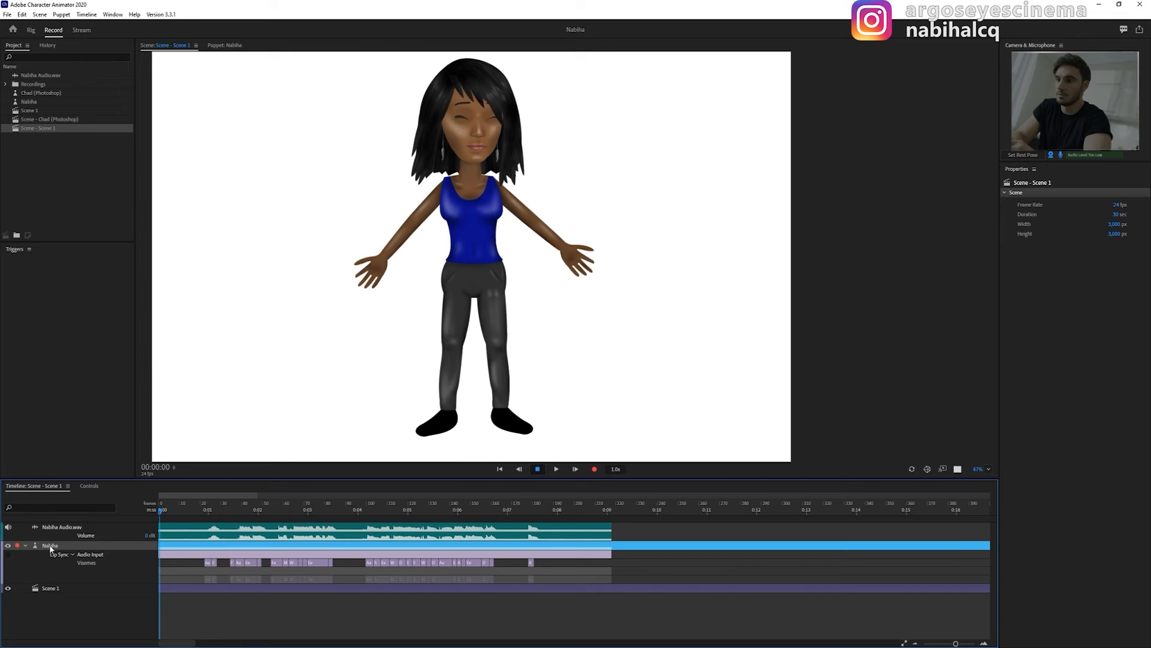
left_click(50, 545)
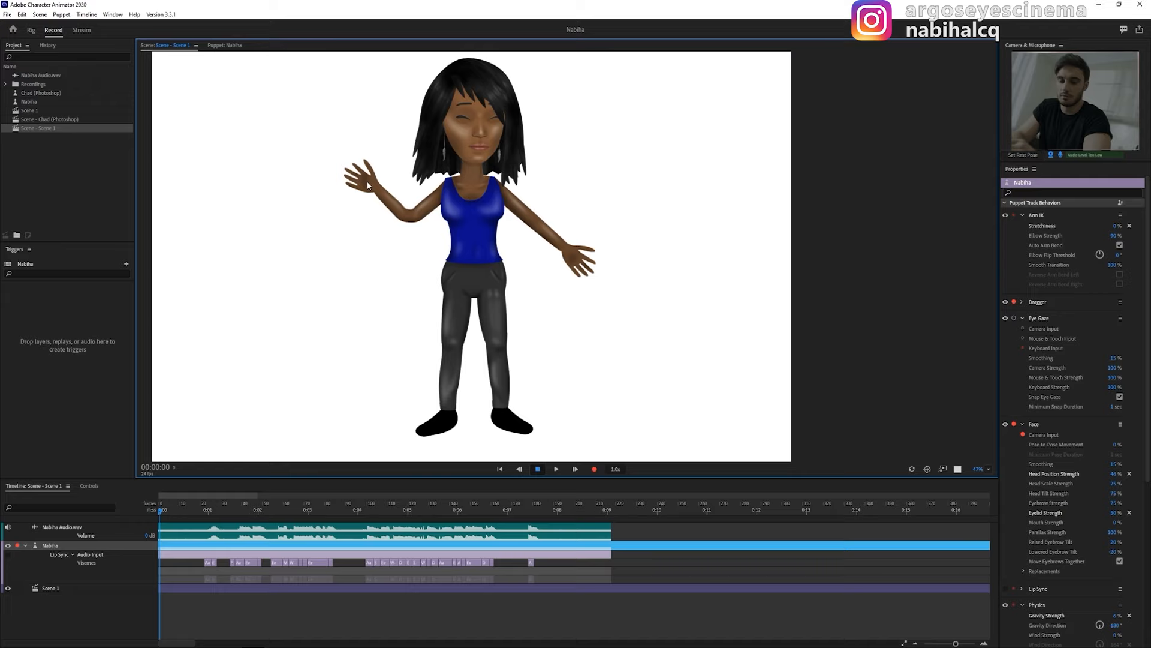
- Record a take of Nabiha waving her arm over the lip-synced audio
left_click(595, 469)
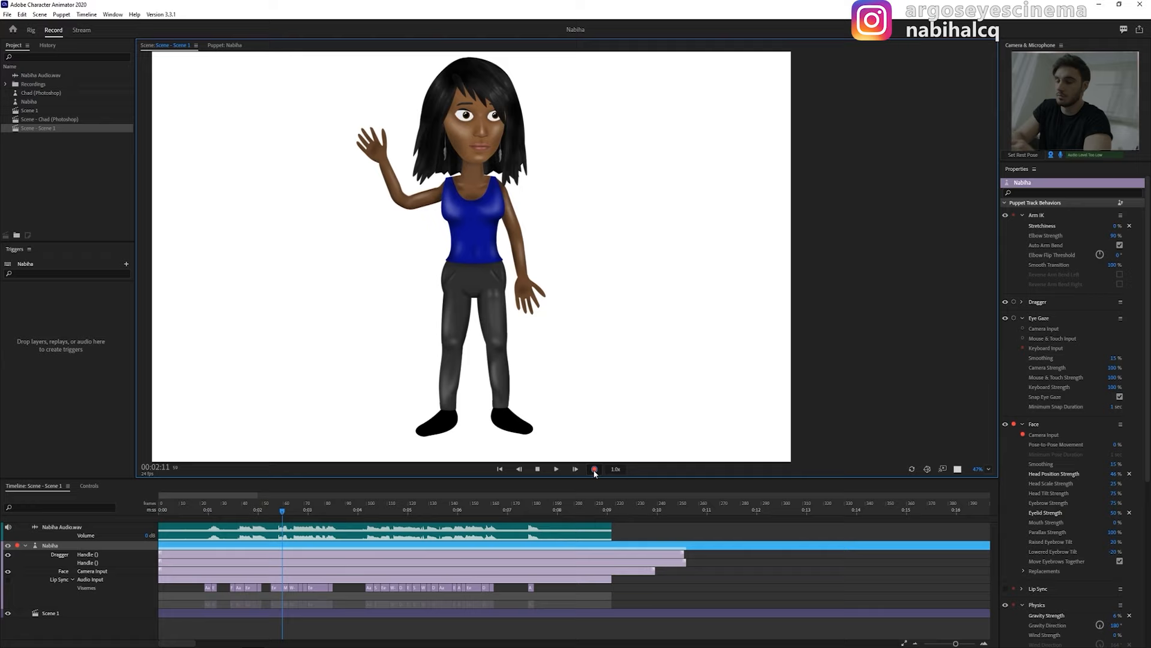
left_click(594, 469)
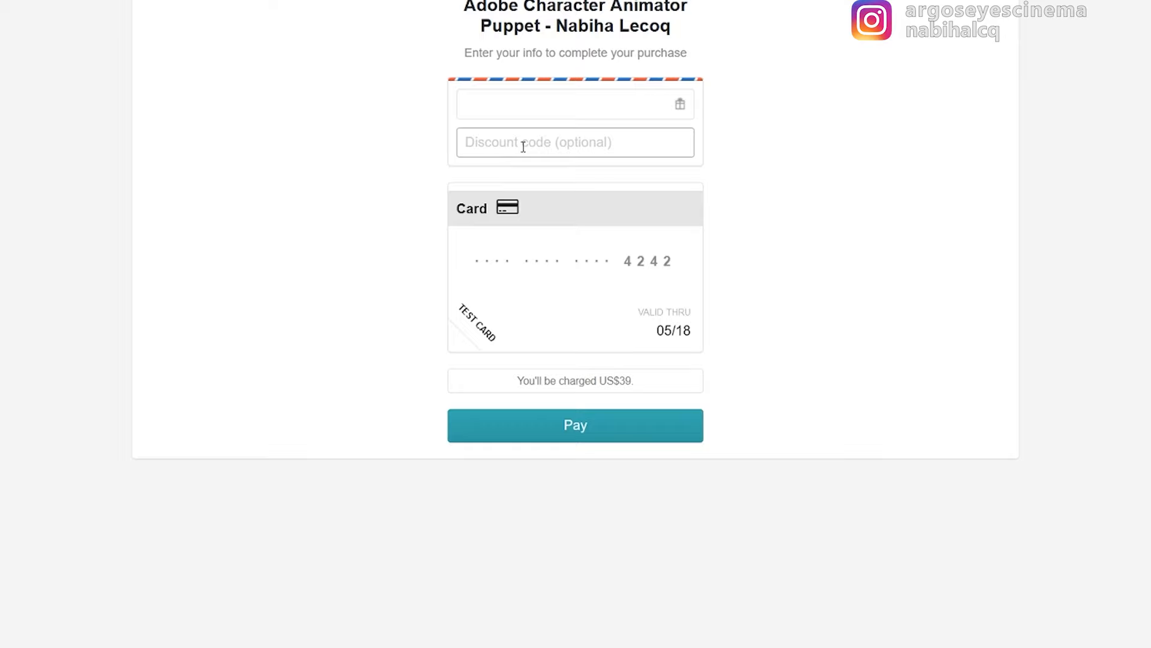
- Apply discount code 'nabihalecoq' on the Gumroad checkout
type("nabihalecoq")
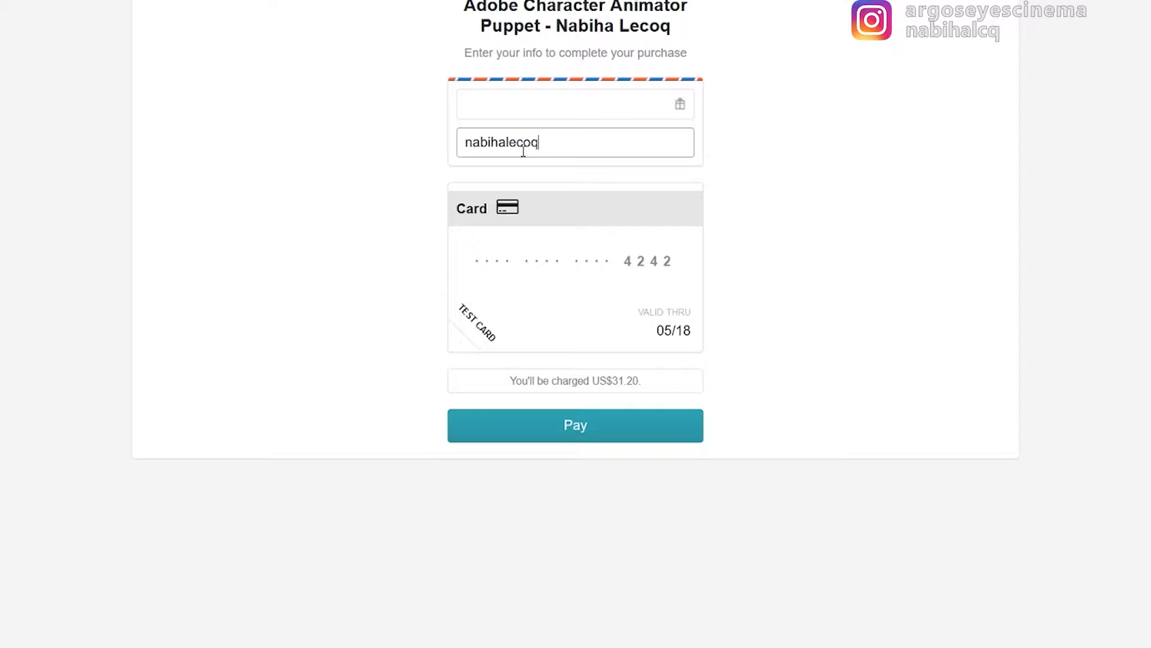